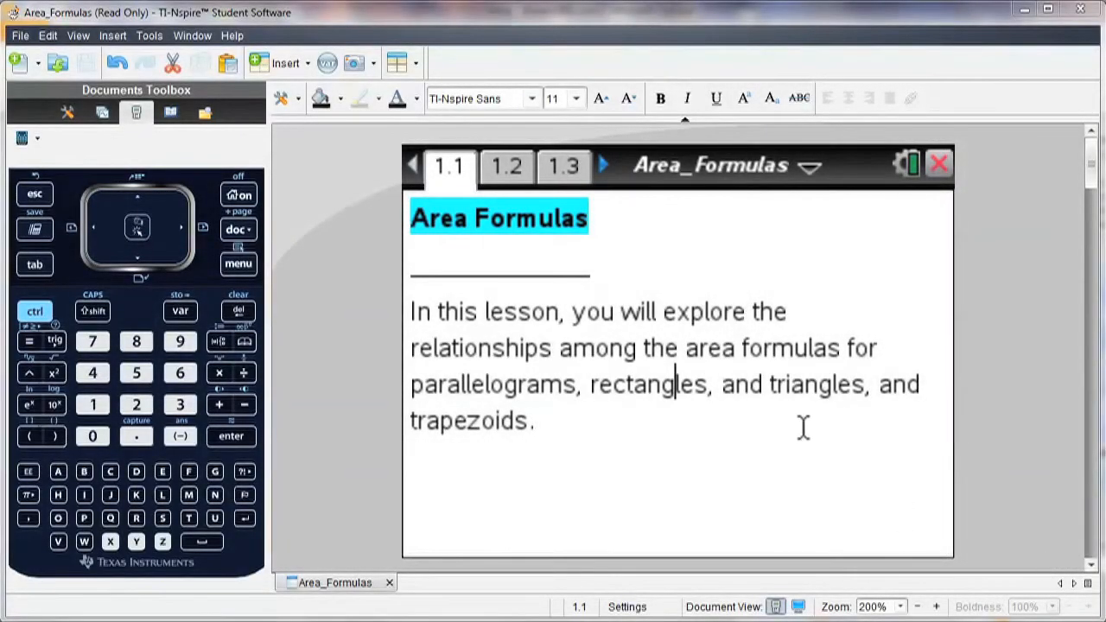
pyautogui.moveTo(535, 235)
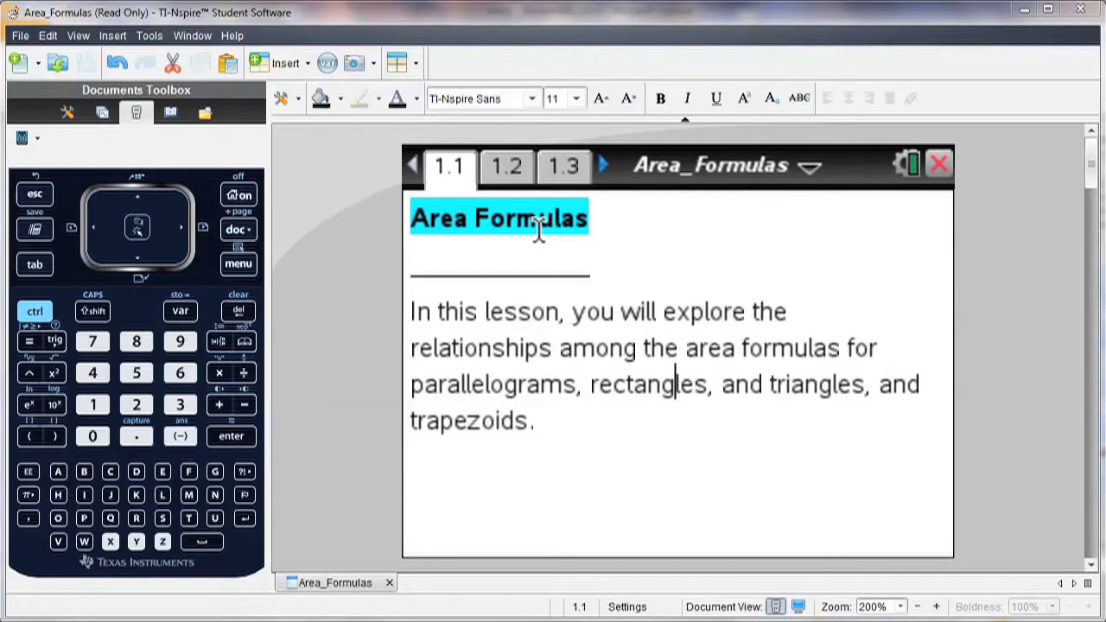
pyautogui.moveTo(522, 180)
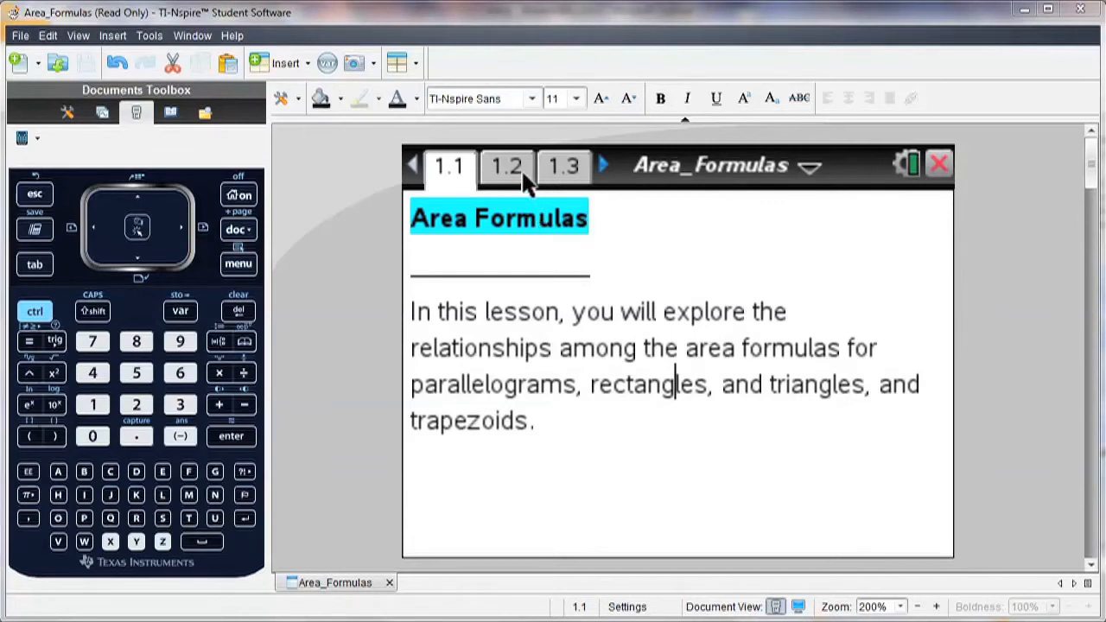
# Move through the Rectangle page (1.2) to the Area of a parallelogram page (1.3)
pyautogui.click(506, 166)
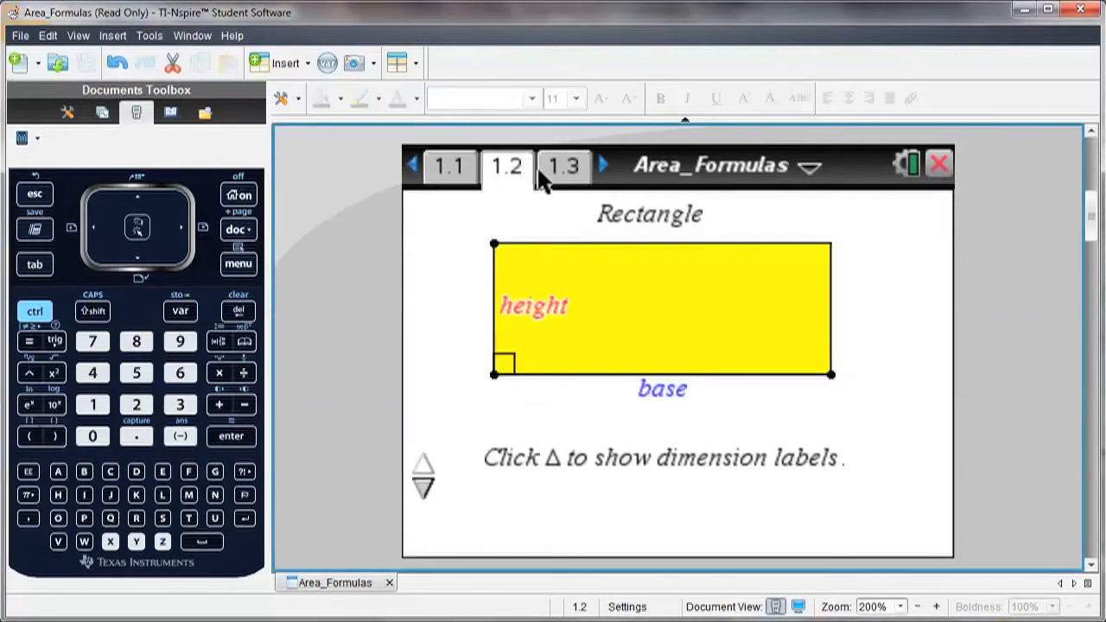
pyautogui.click(563, 166)
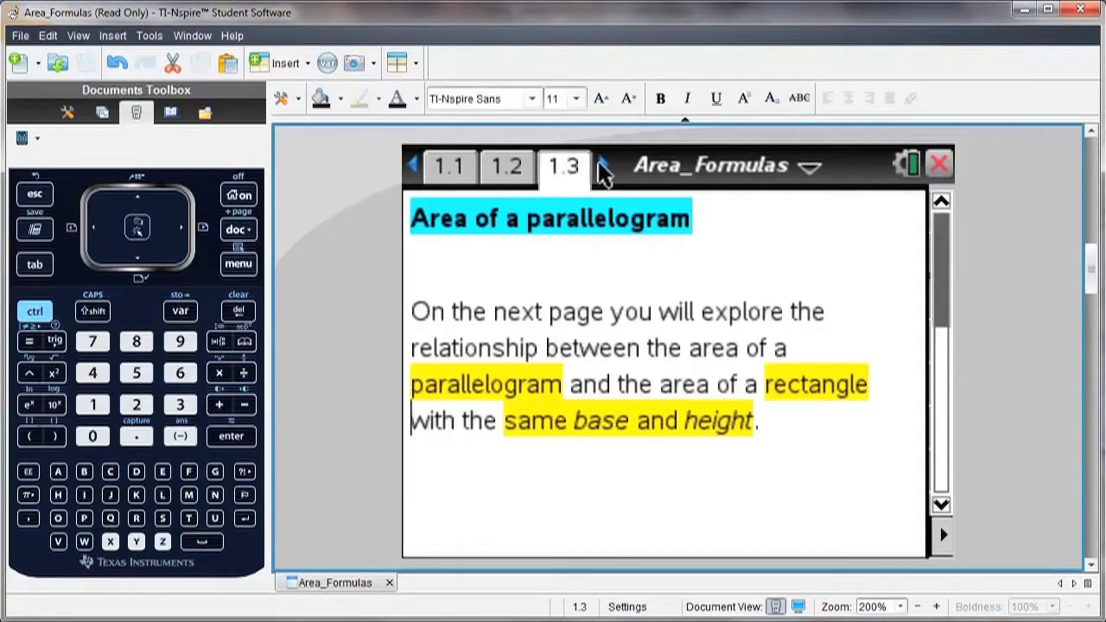
# On page 1.4, slide the triangle piece to form a parallelogram and back to a rectangle, then continue to page 2.2
pyautogui.click(601, 164)
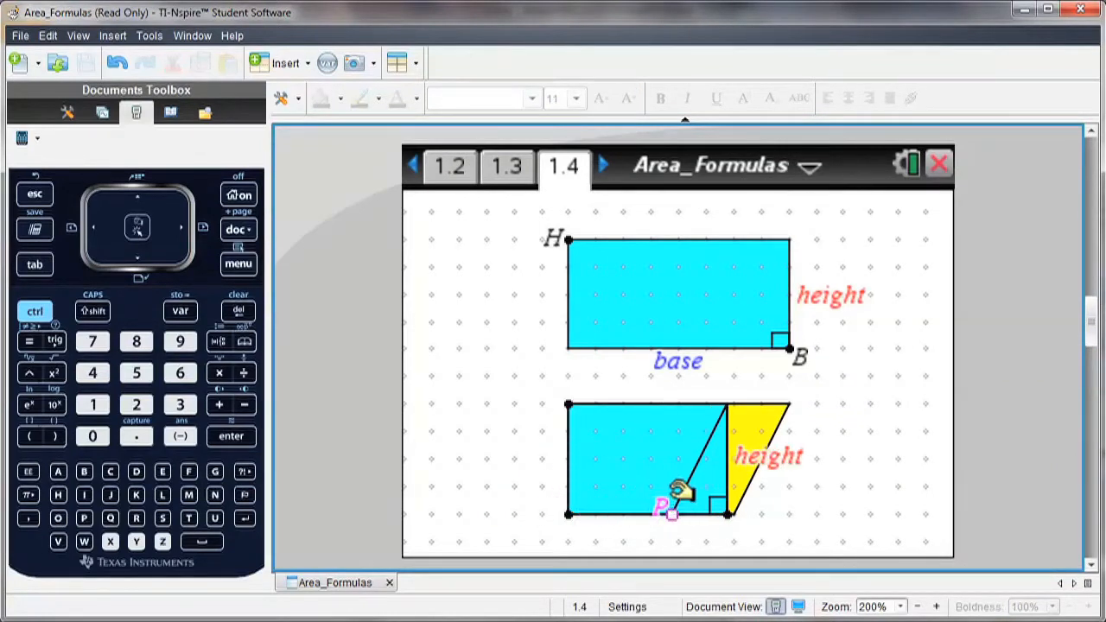
pyautogui.moveTo(678, 492); pyautogui.dragTo(756, 484)
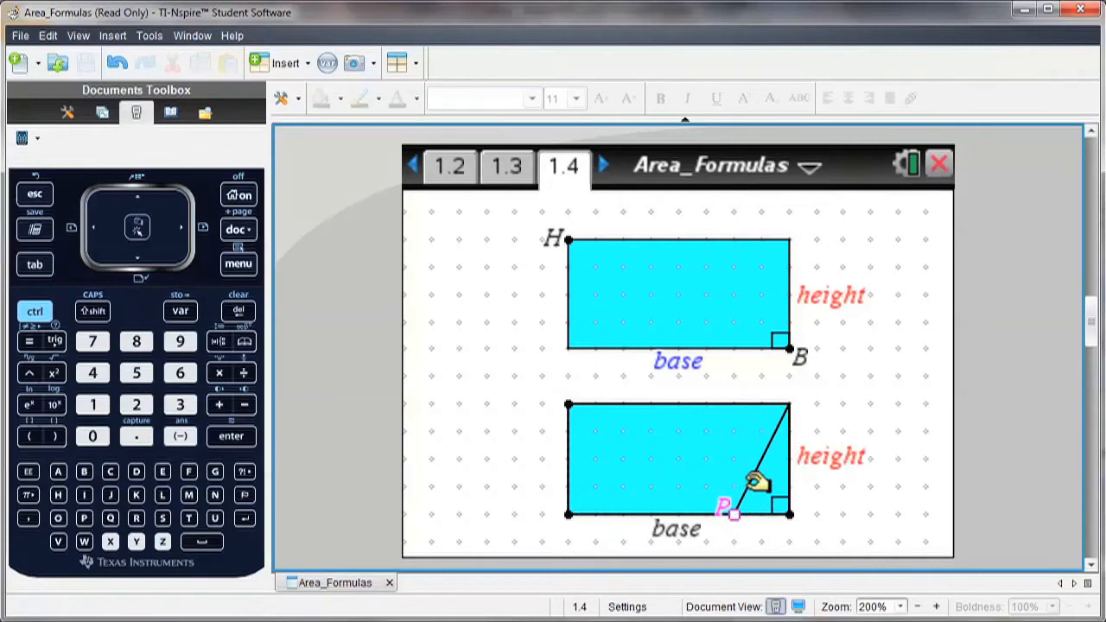
pyautogui.moveTo(729, 508); pyautogui.dragTo(535, 504)
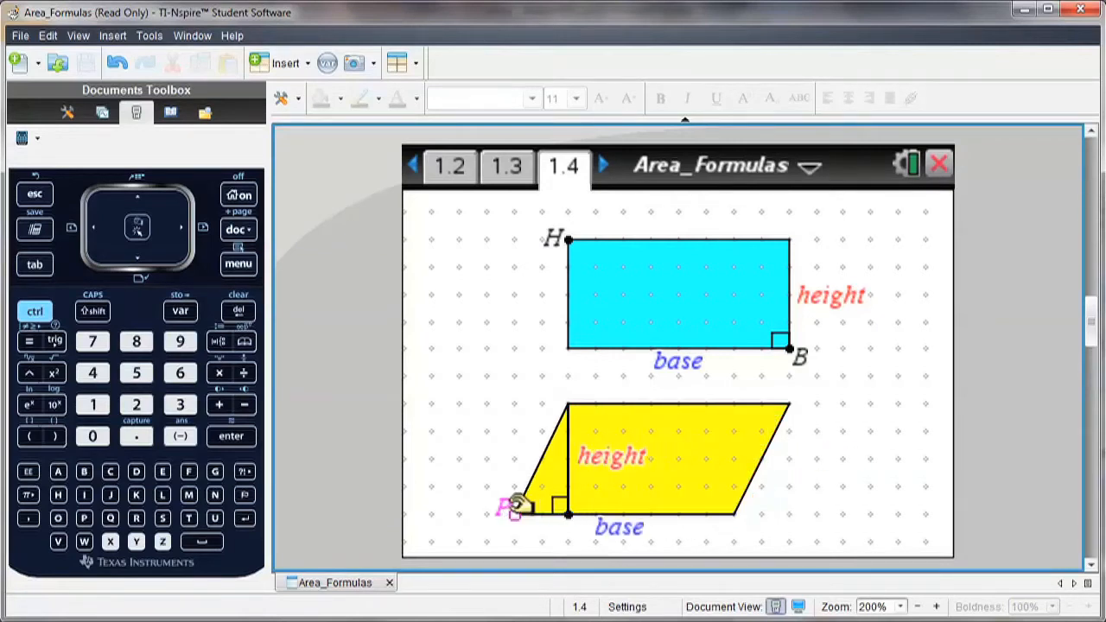
pyautogui.moveTo(515, 504); pyautogui.dragTo(587, 497)
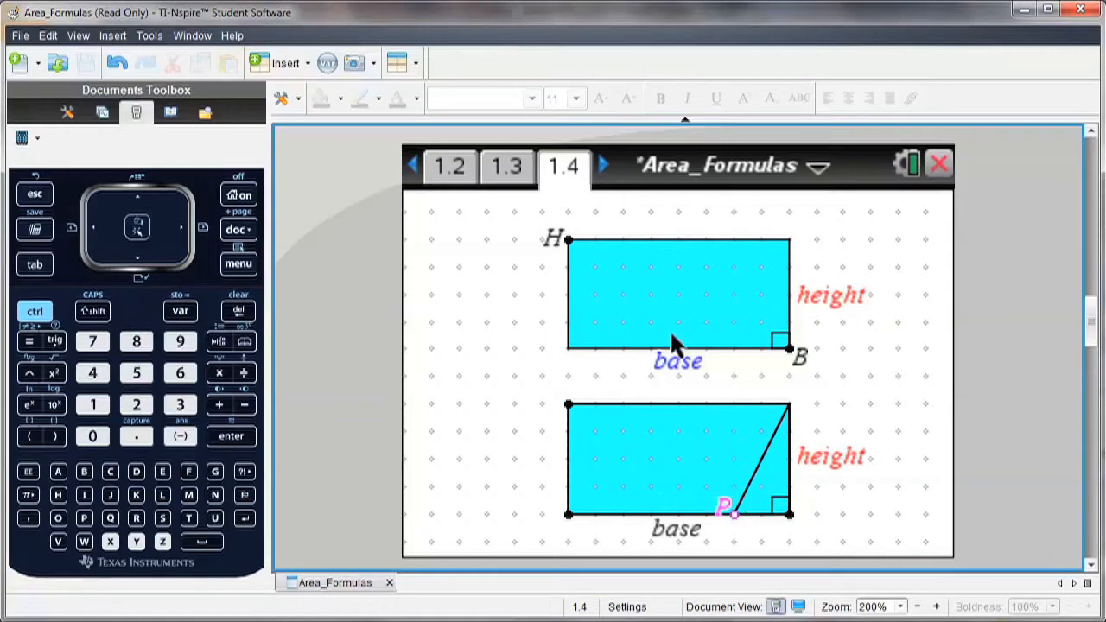
pyautogui.click(601, 165)
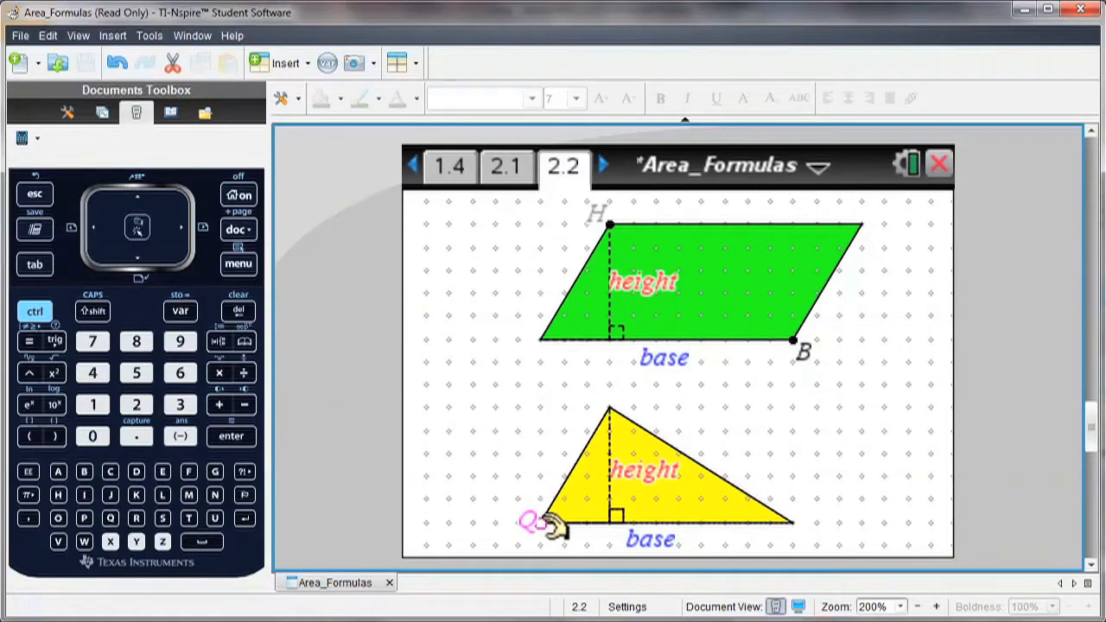
# Rotate the triangle copy into a parallelogram, then start a new document with a Geometry page
pyautogui.moveTo(539, 522); pyautogui.dragTo(556, 466)
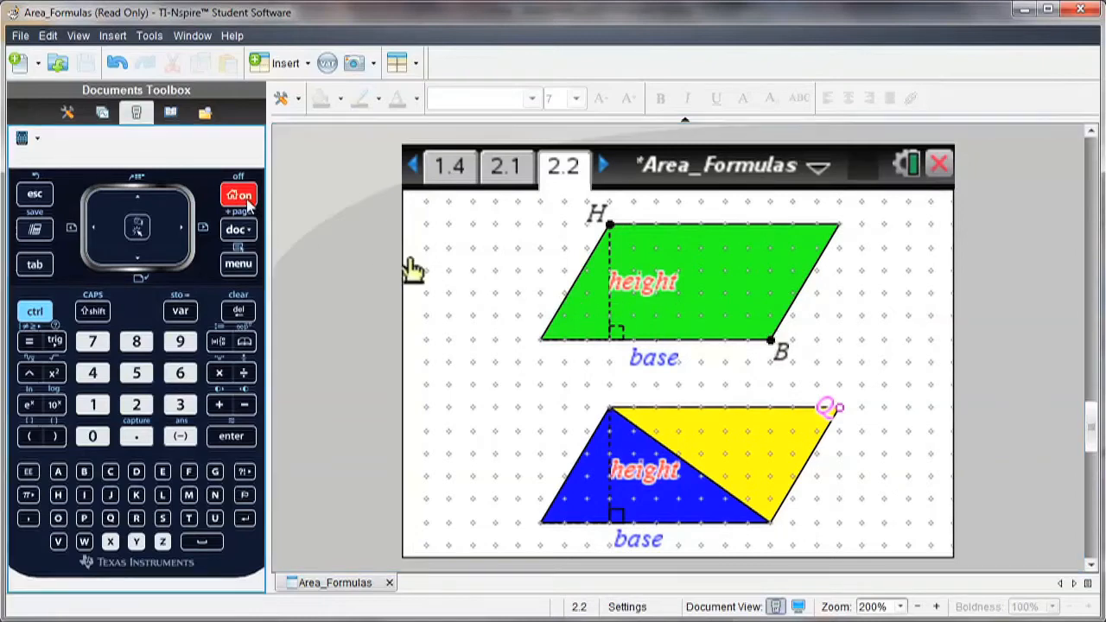
pyautogui.click(238, 193)
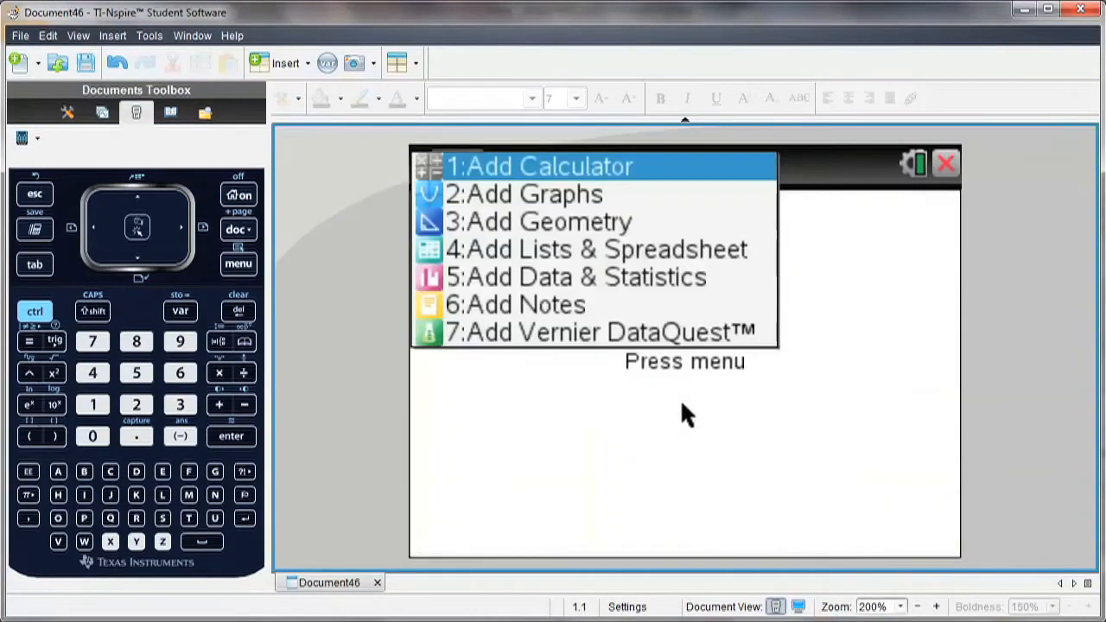
pyautogui.moveTo(653, 233)
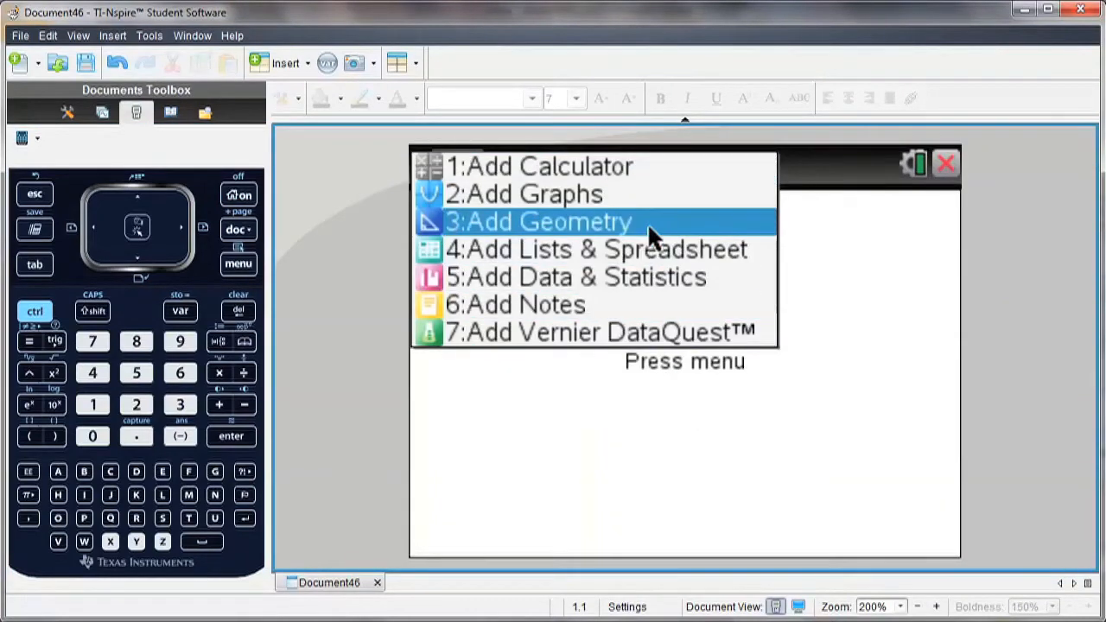
pyautogui.click(537, 221)
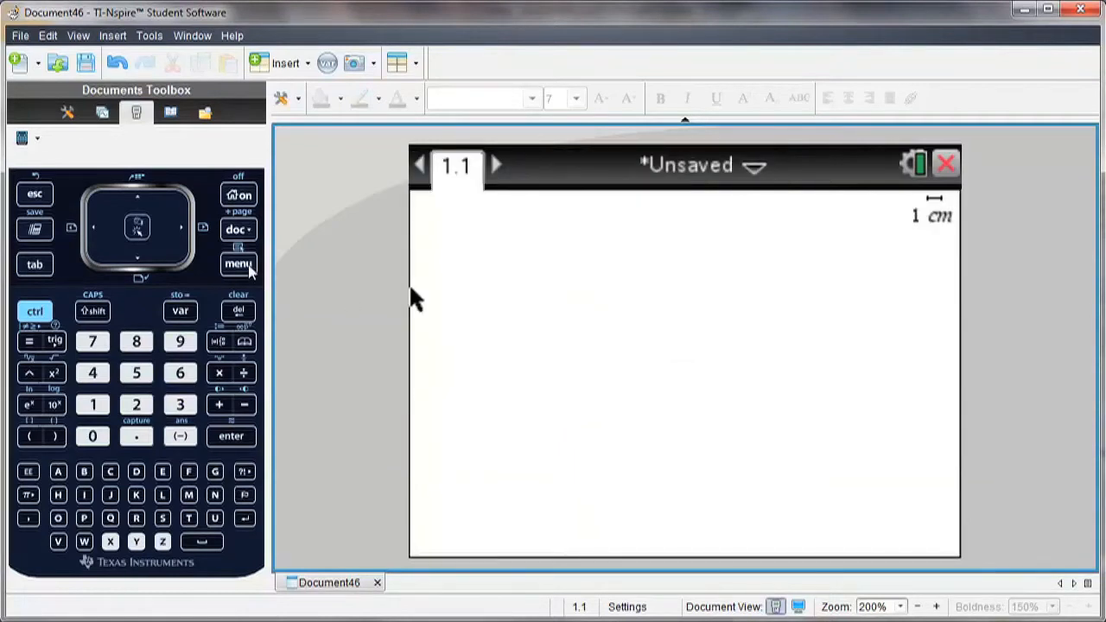
pyautogui.click(238, 262)
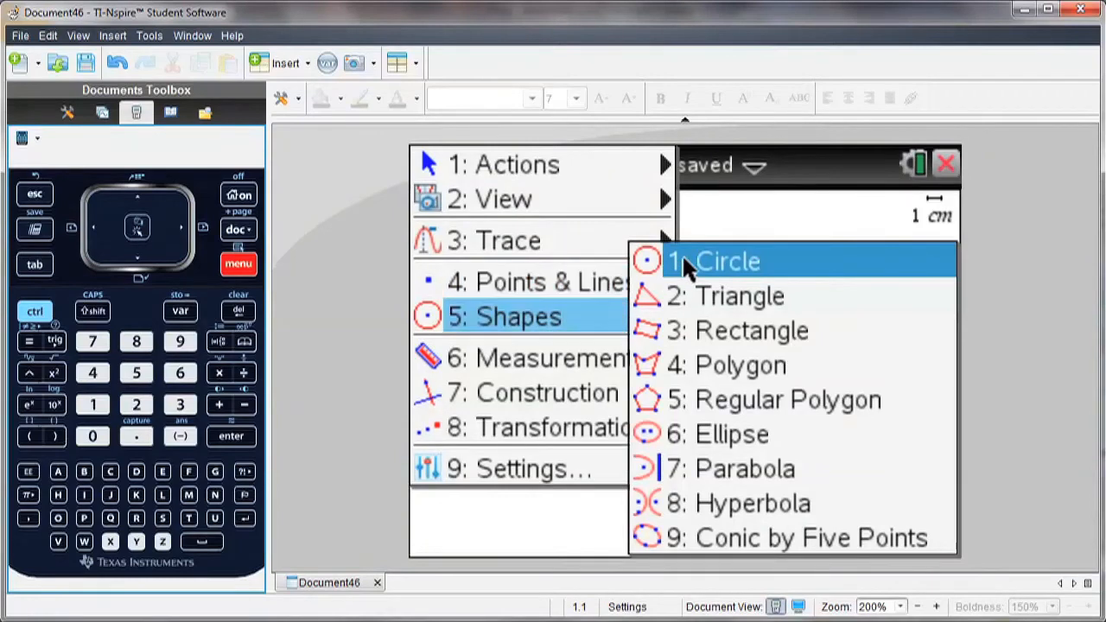
# Draw a circle with the Shapes tools, then a triangle inscribed in it
pyautogui.click(726, 261)
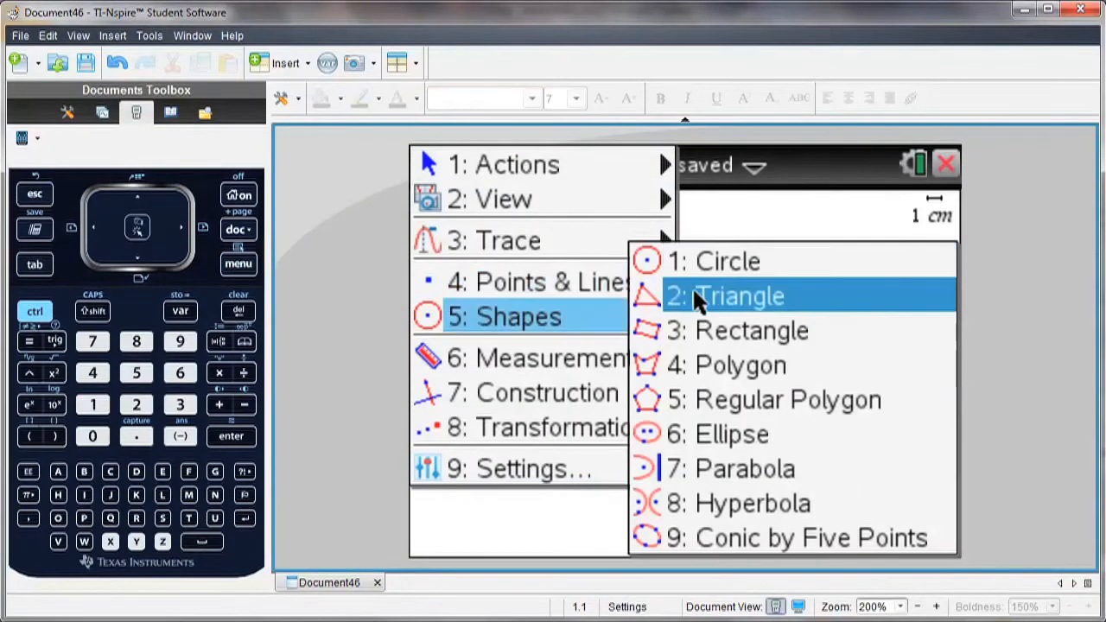
pyautogui.click(736, 295)
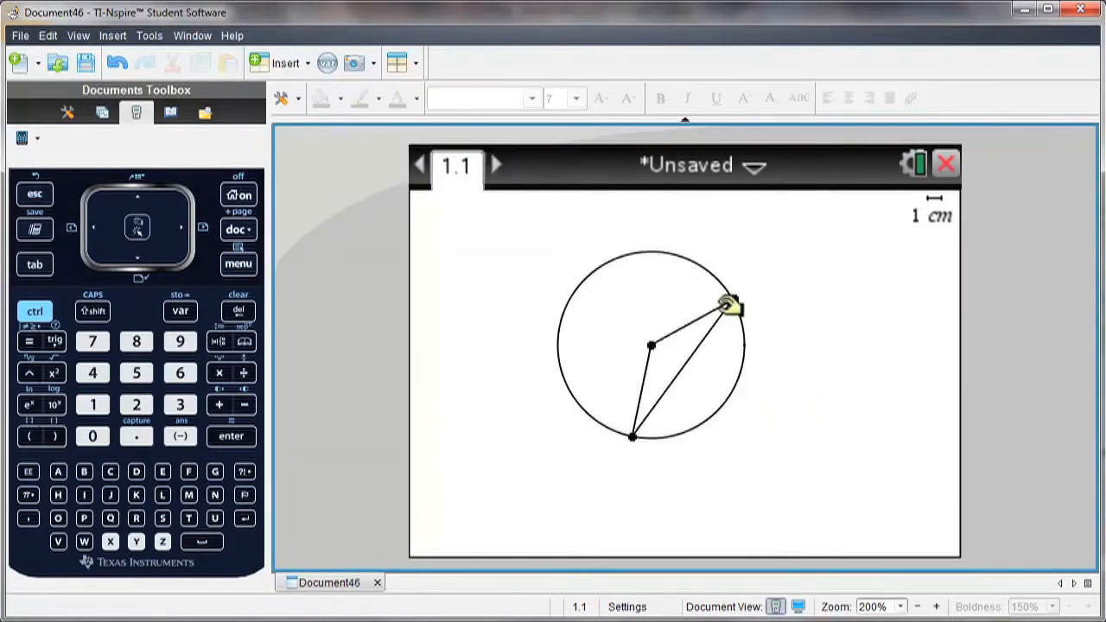
pyautogui.moveTo(725, 308); pyautogui.dragTo(561, 318)
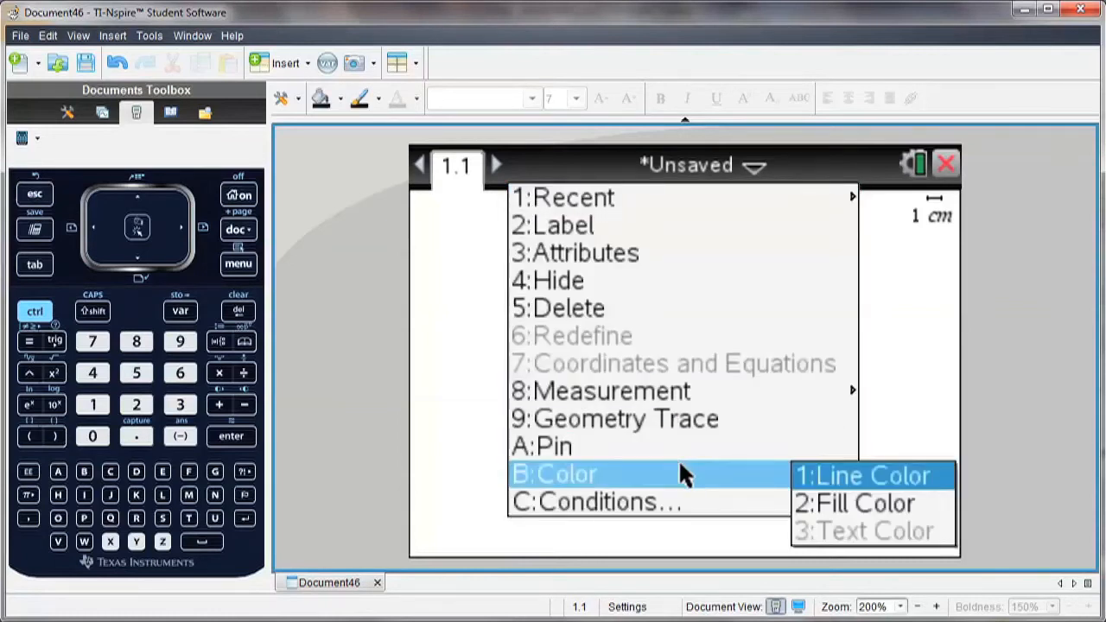
# Give the circle a blue fill and the inscribed triangle a yellow fill
pyautogui.click(853, 503)
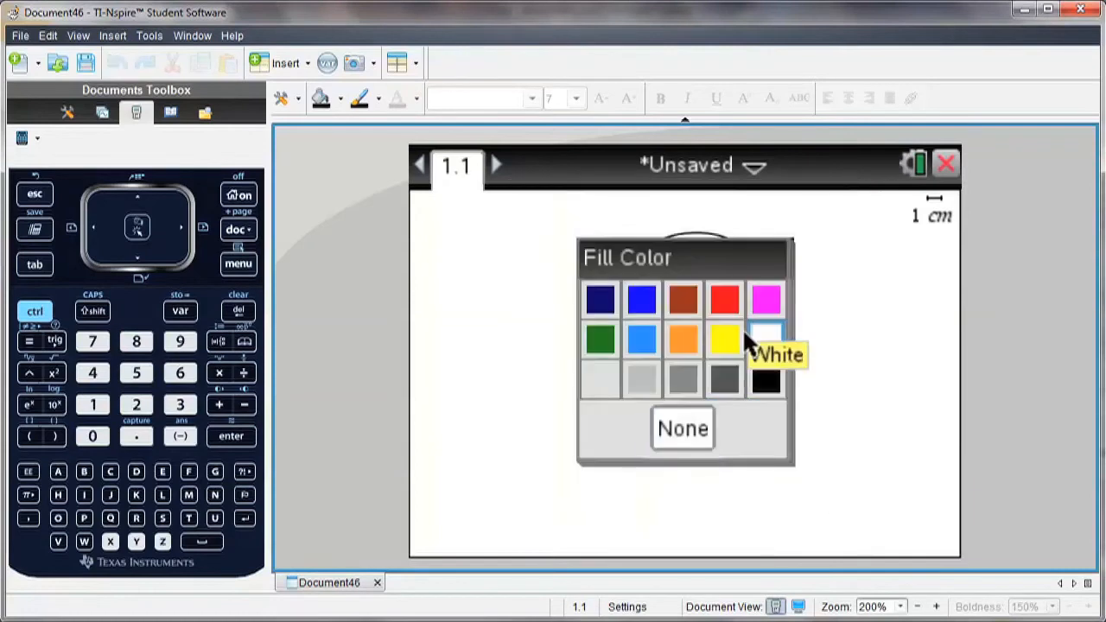
pyautogui.click(724, 339)
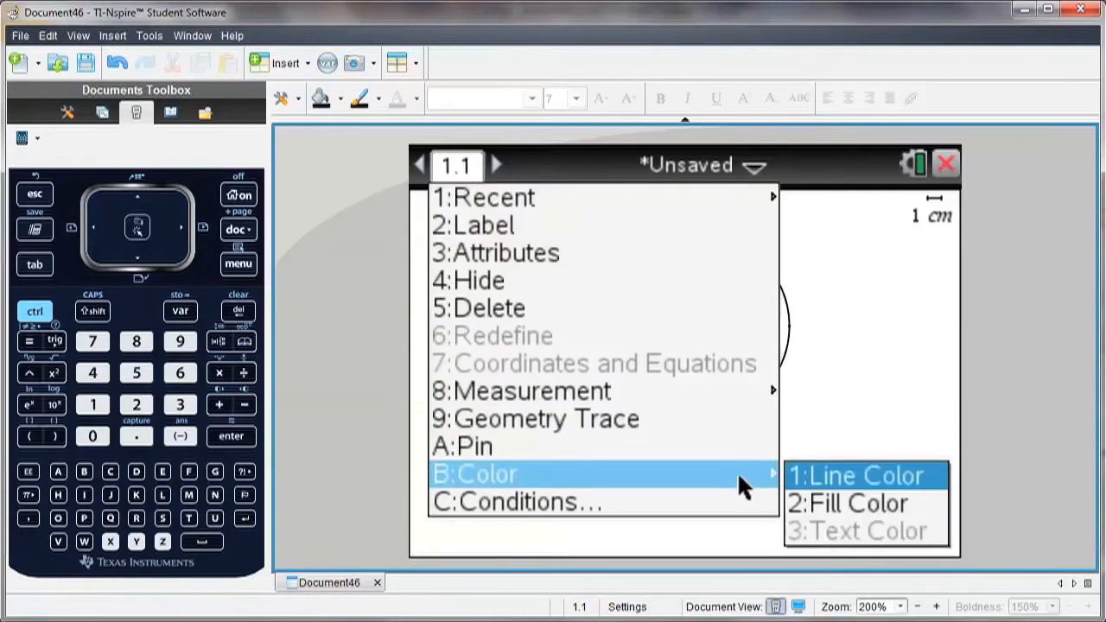
pyautogui.click(846, 504)
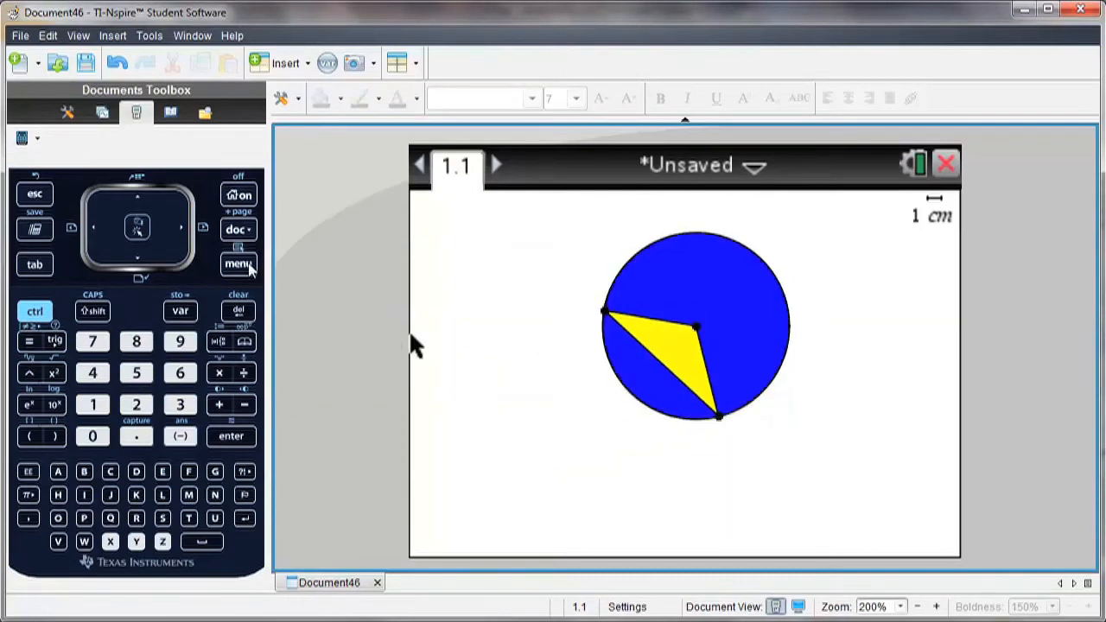
# Add a Length measurement to the triangle side and drag a vertex until it reads 6.2 cm
pyautogui.click(238, 262)
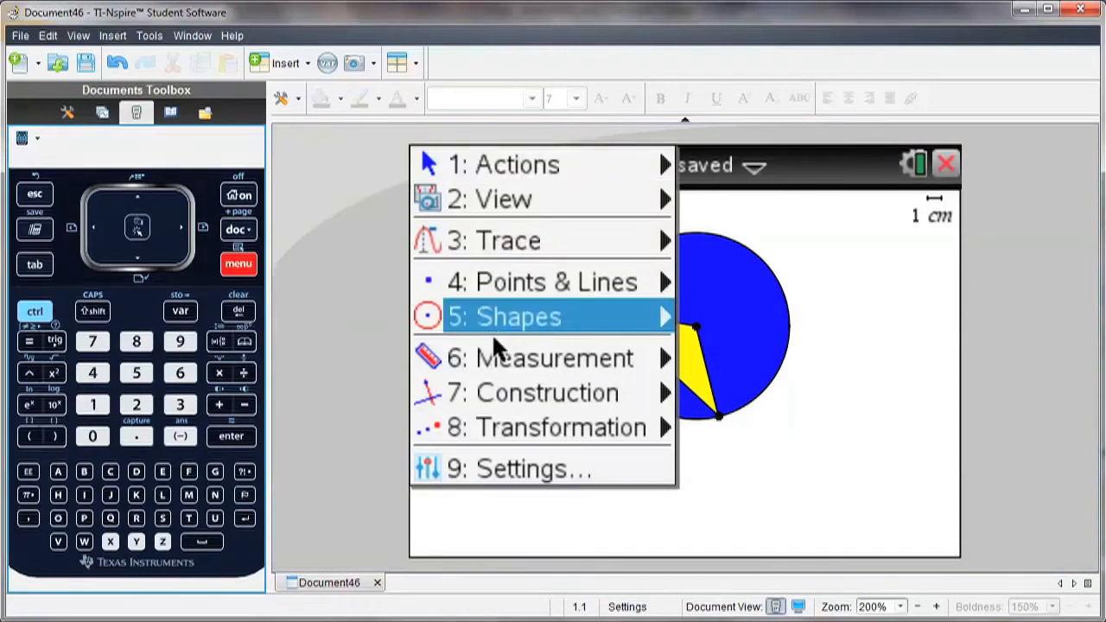
pyautogui.click(553, 357)
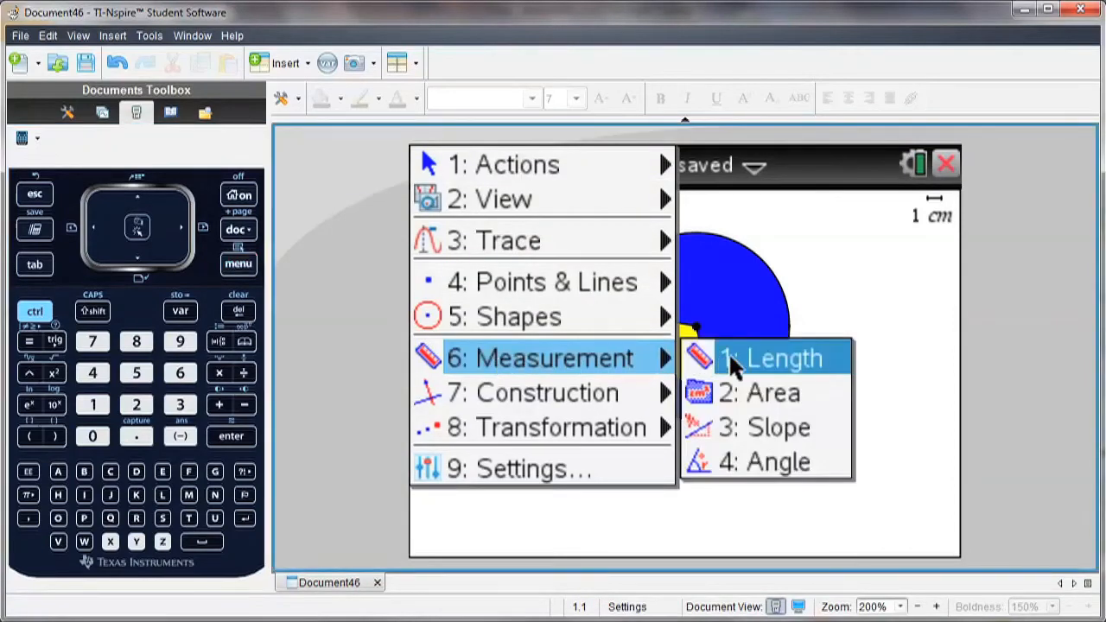
pyautogui.click(770, 358)
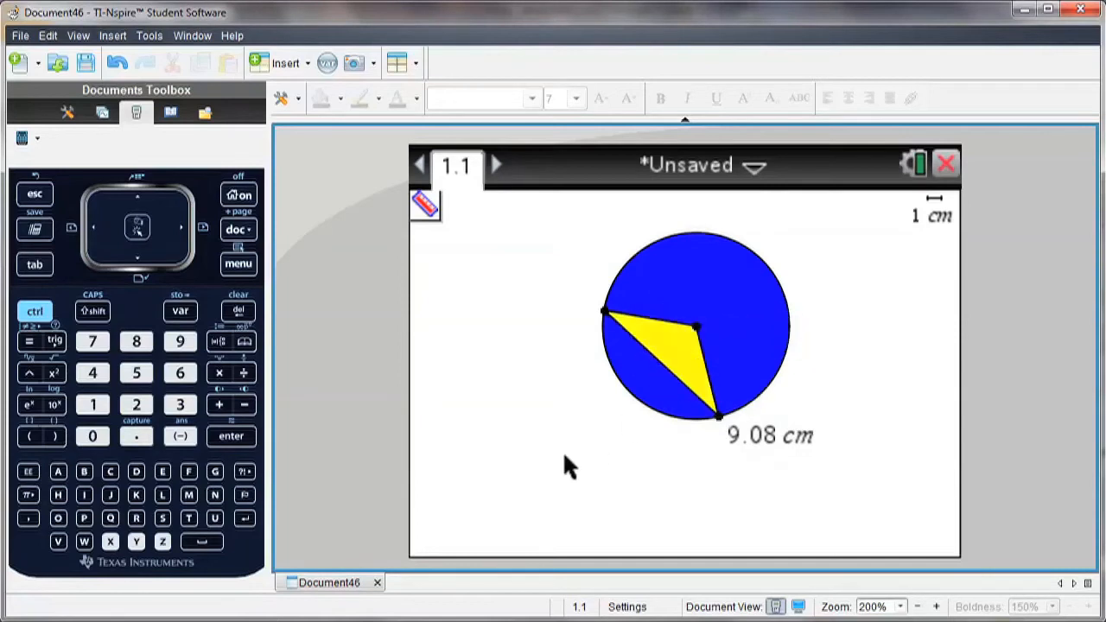
pyautogui.moveTo(601, 311); pyautogui.dragTo(608, 367)
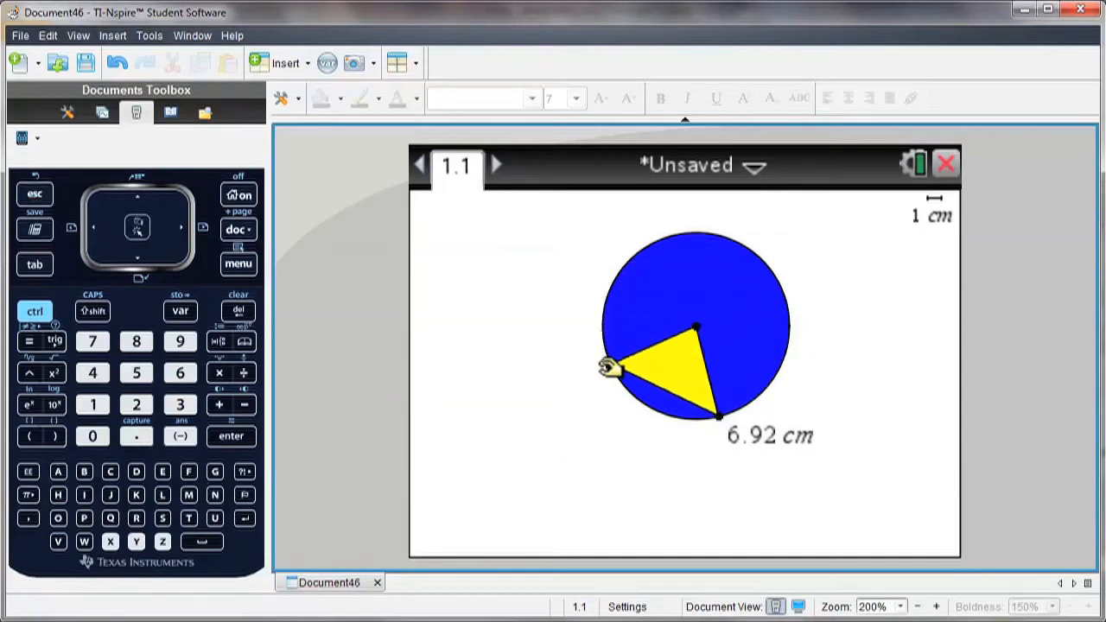
pyautogui.moveTo(612, 366); pyautogui.dragTo(620, 361)
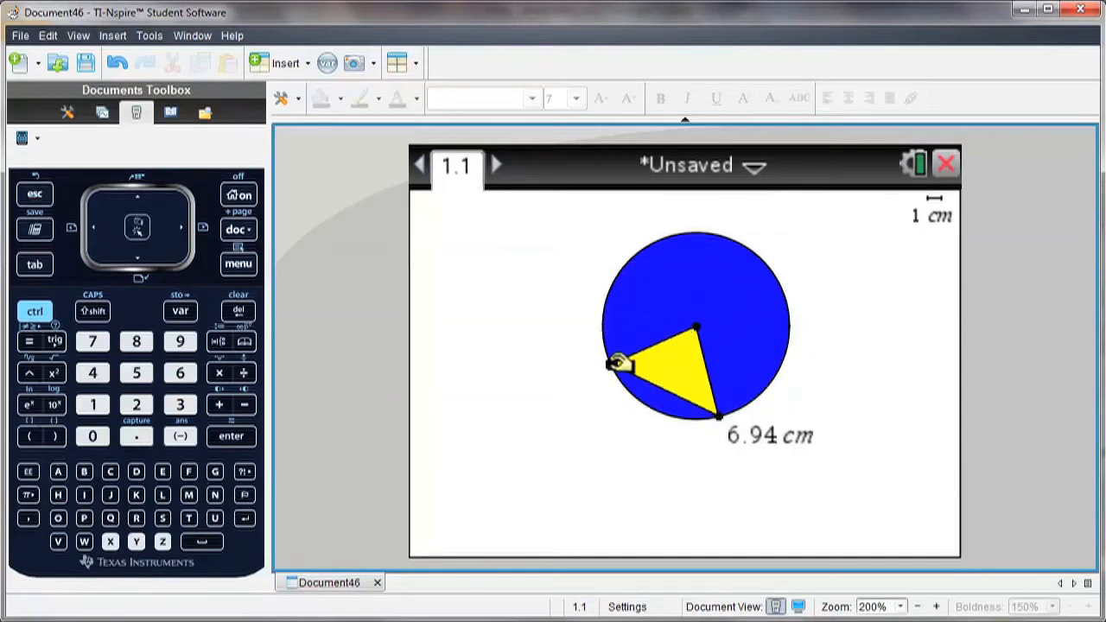
pyautogui.moveTo(620, 362); pyautogui.dragTo(608, 370)
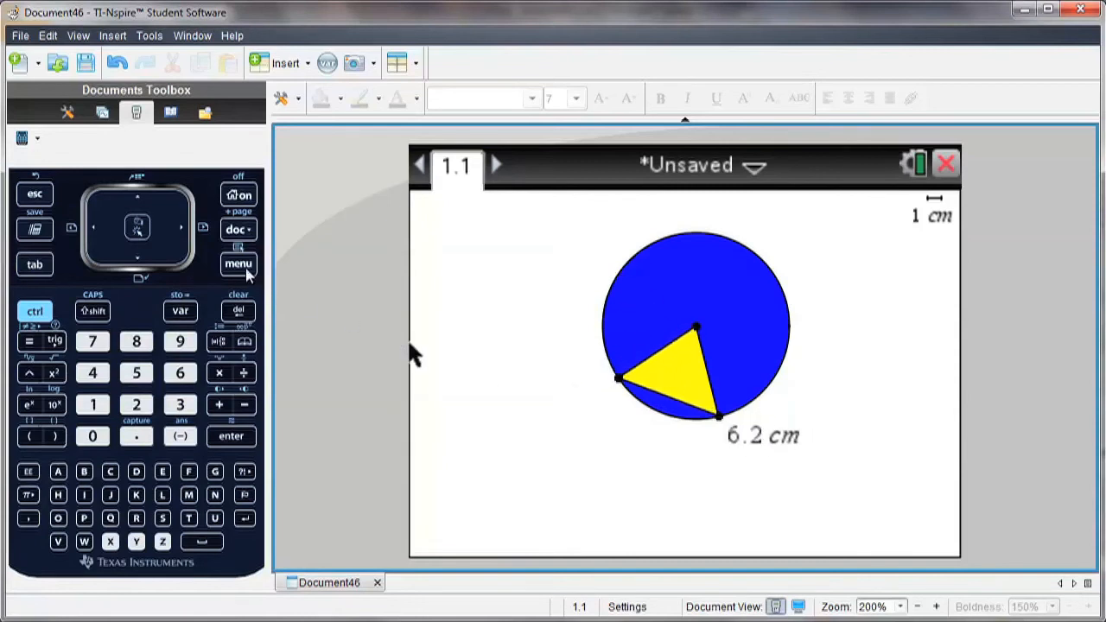
# Add an Angle measurement at the central vertex and drag a vertex until it reads 107° (side 8.71 cm)
pyautogui.click(238, 262)
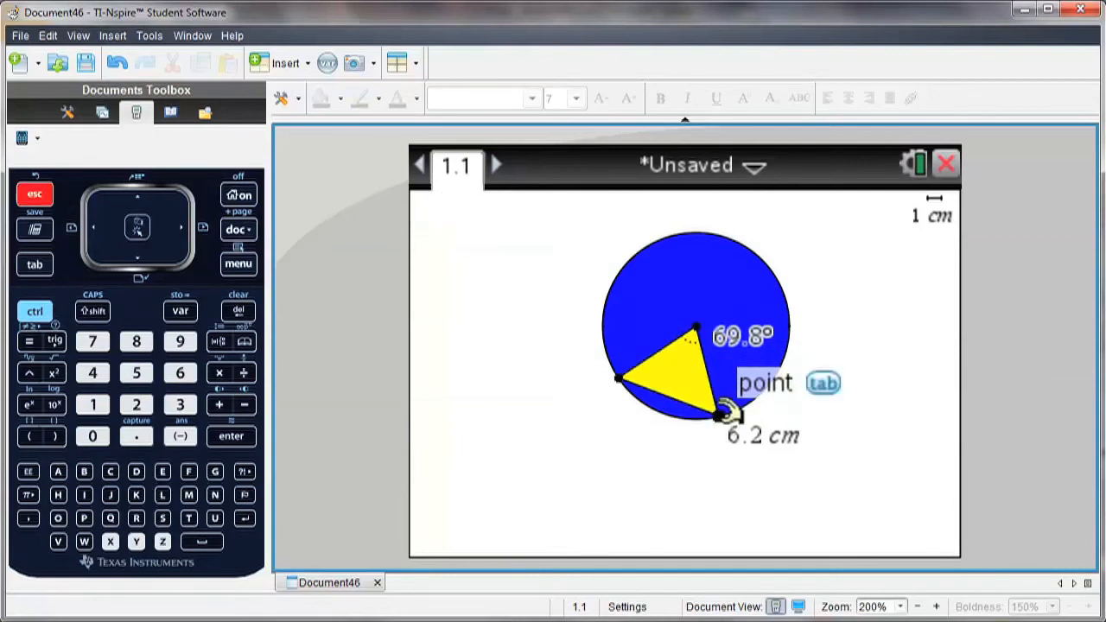
pyautogui.moveTo(724, 413); pyautogui.dragTo(614, 370)
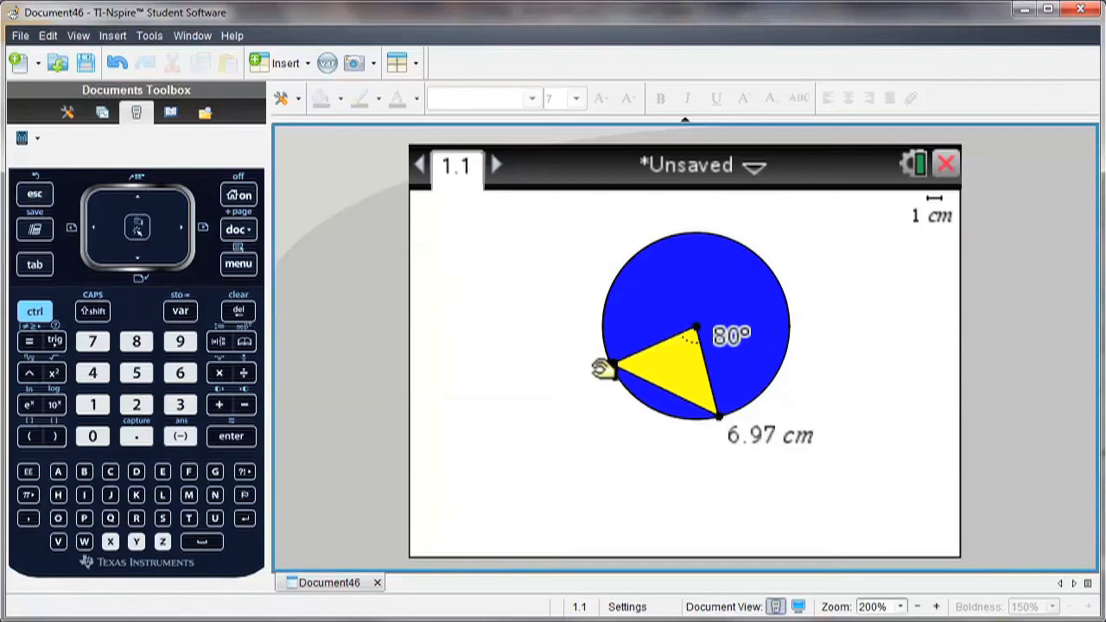
pyautogui.moveTo(613, 366); pyautogui.dragTo(608, 303)
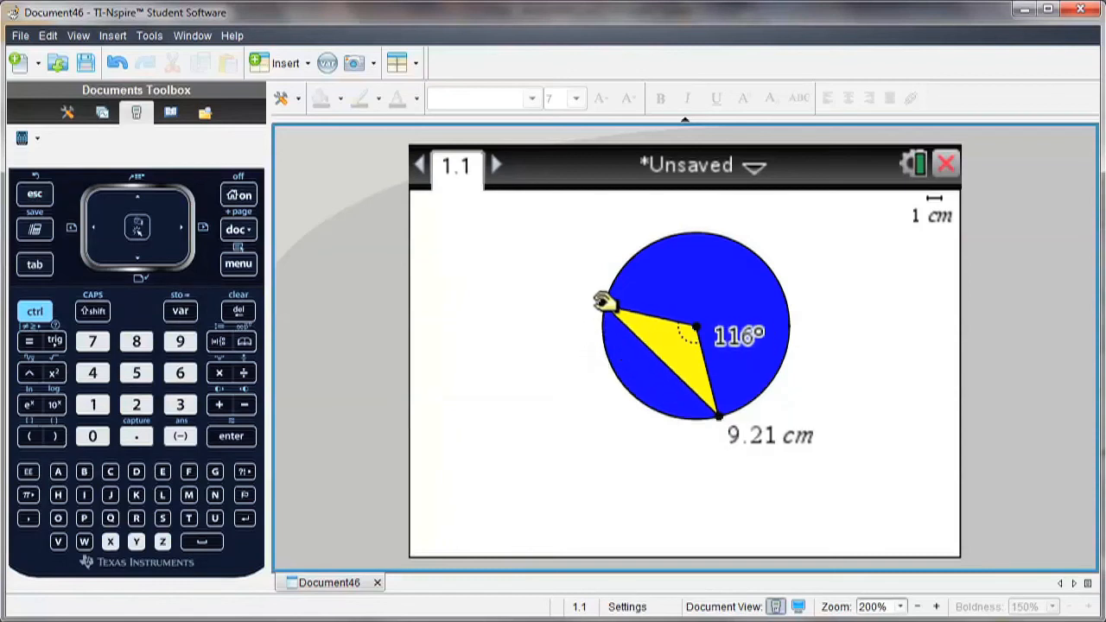
pyautogui.moveTo(605, 303); pyautogui.dragTo(608, 377)
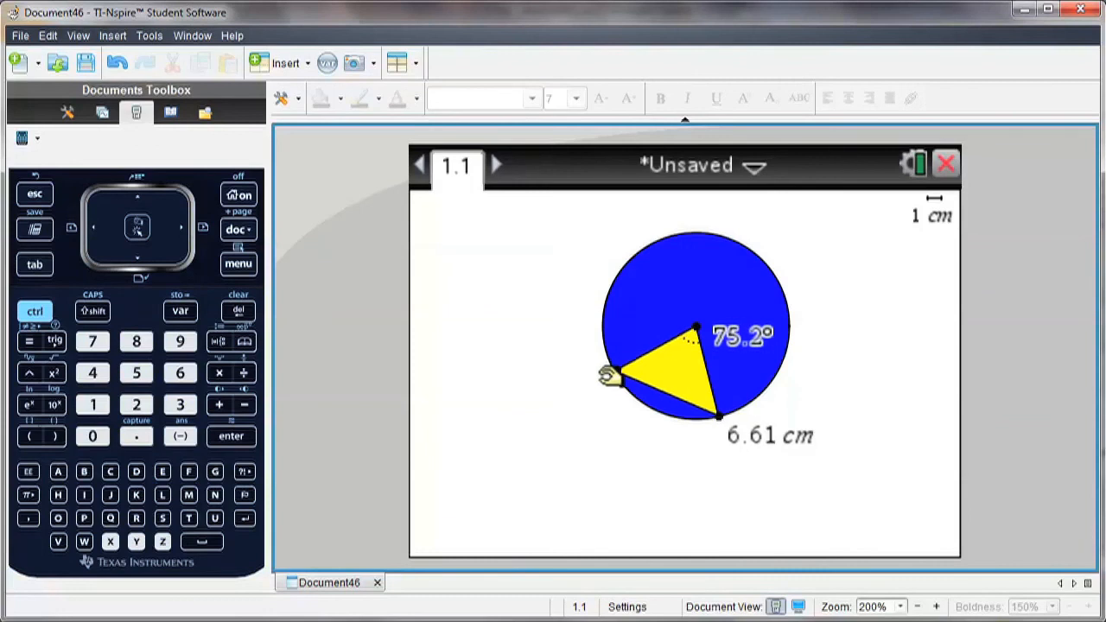
pyautogui.moveTo(608, 376); pyautogui.dragTo(598, 294)
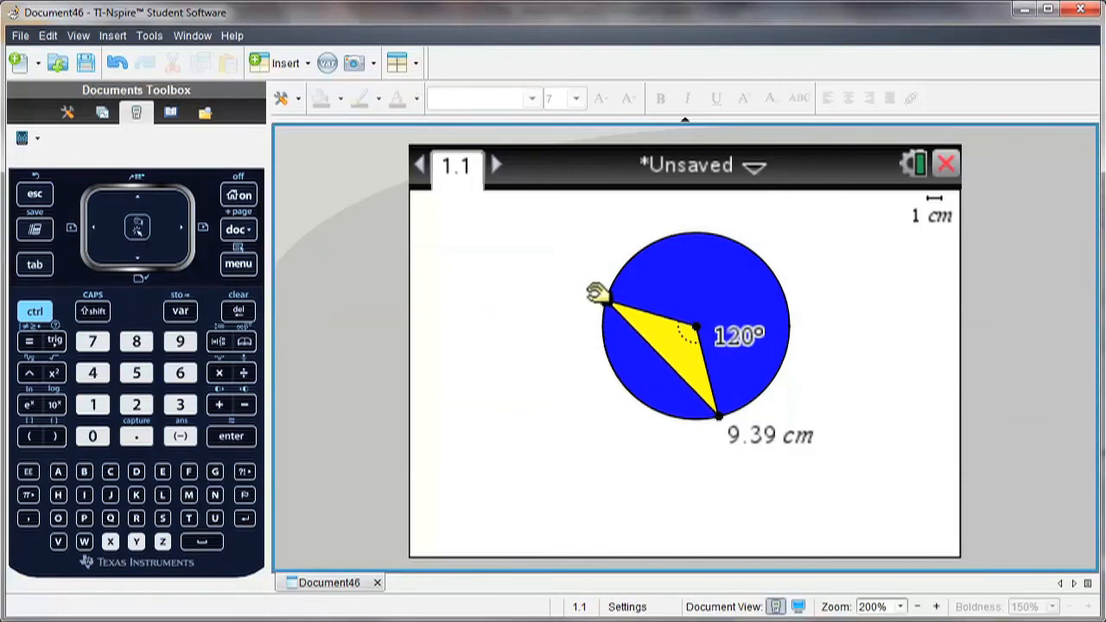
pyautogui.moveTo(598, 293); pyautogui.dragTo(591, 318)
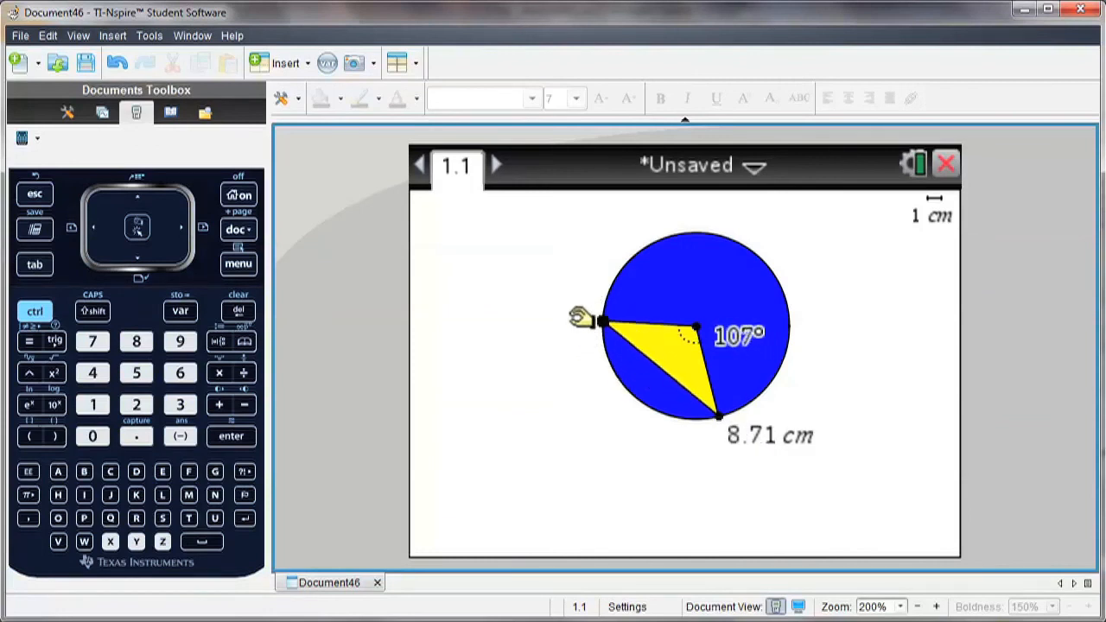
pyautogui.moveTo(543, 353)
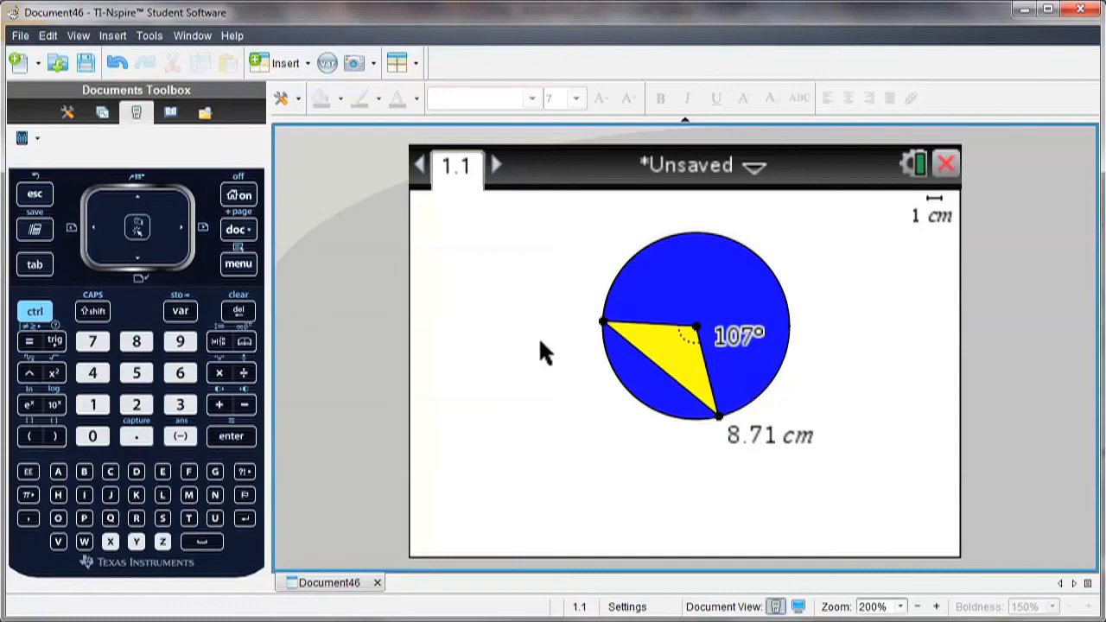